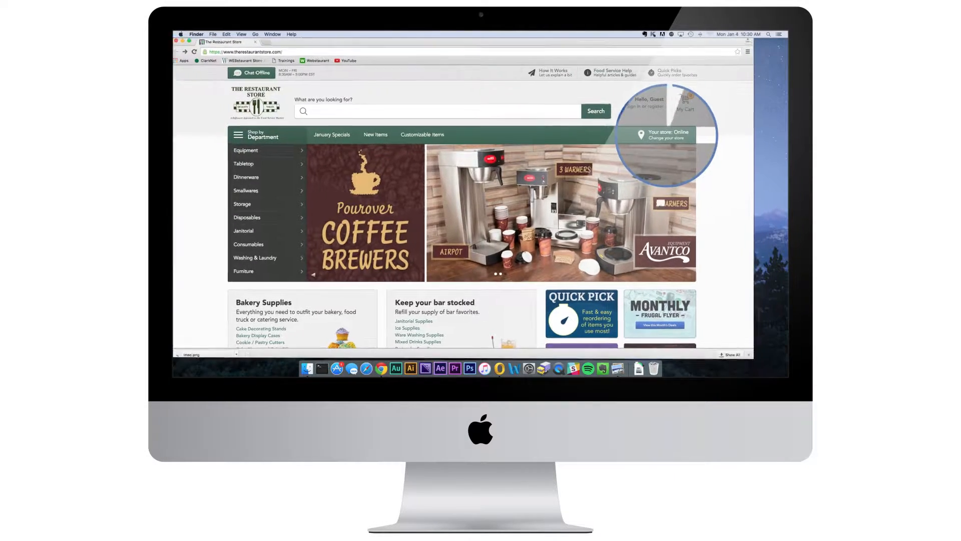
- Choose the shopping store and browse the solid door reach-in refrigerator listing
left_click(664, 135)
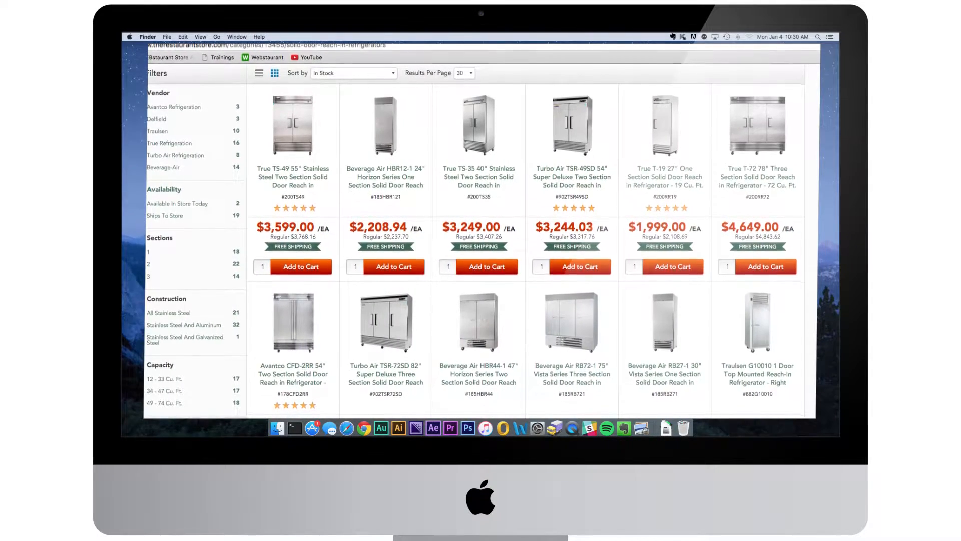
scroll("down", 3)
type("Avantco CFD")
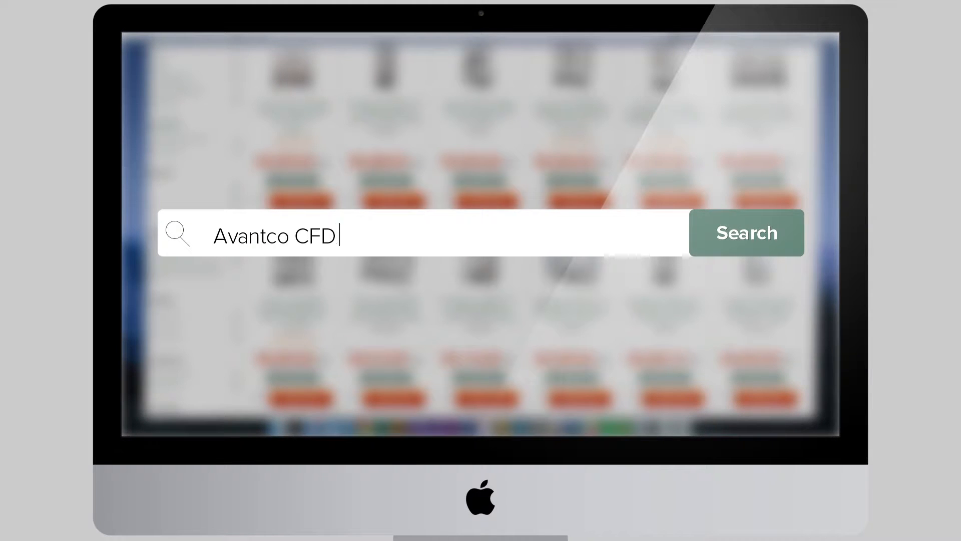
- Search for 'Stainless Steel Refrig' in the site search box
type("Refriger")
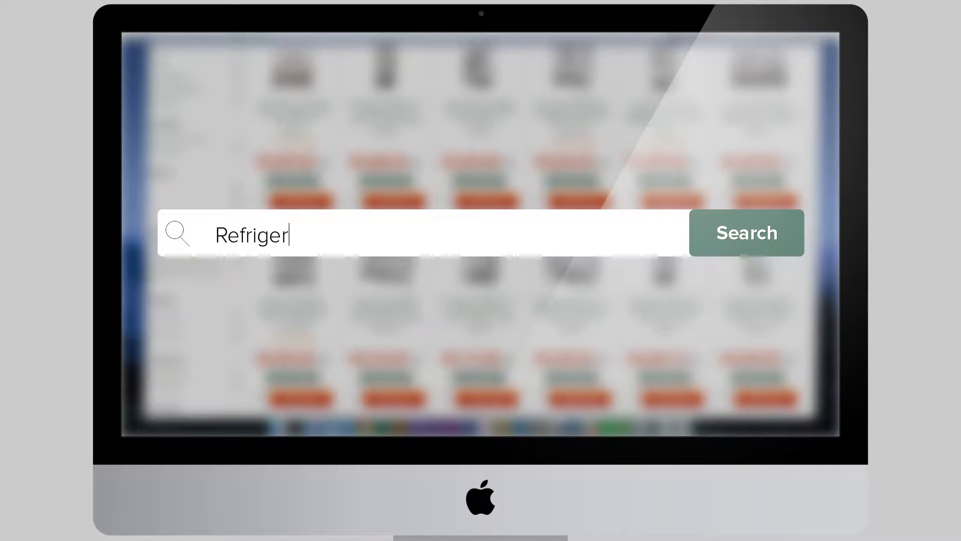
type("Stainless Steel Refrig")
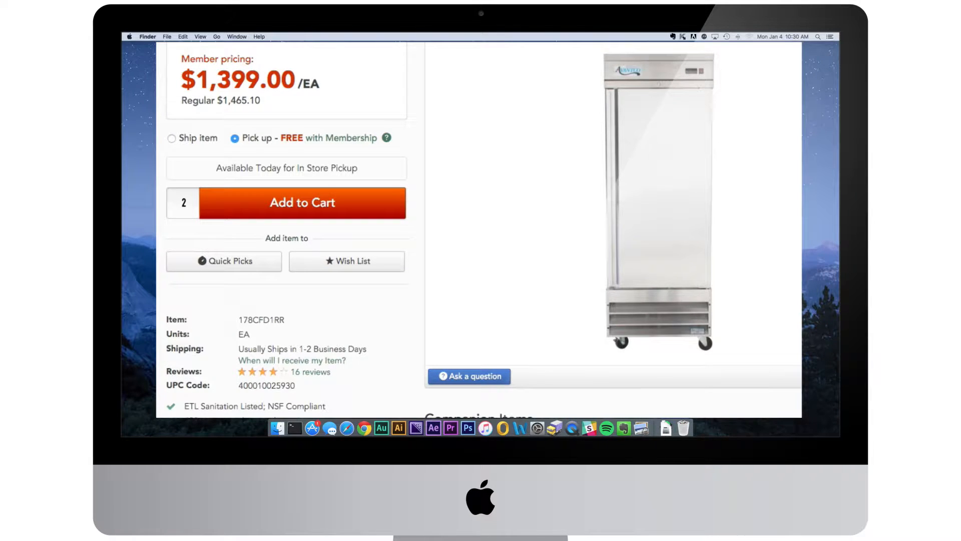
- Open refrigerator item 178CFD1RR with pick up and quantity 2 at $1,399.00
left_click(302, 202)
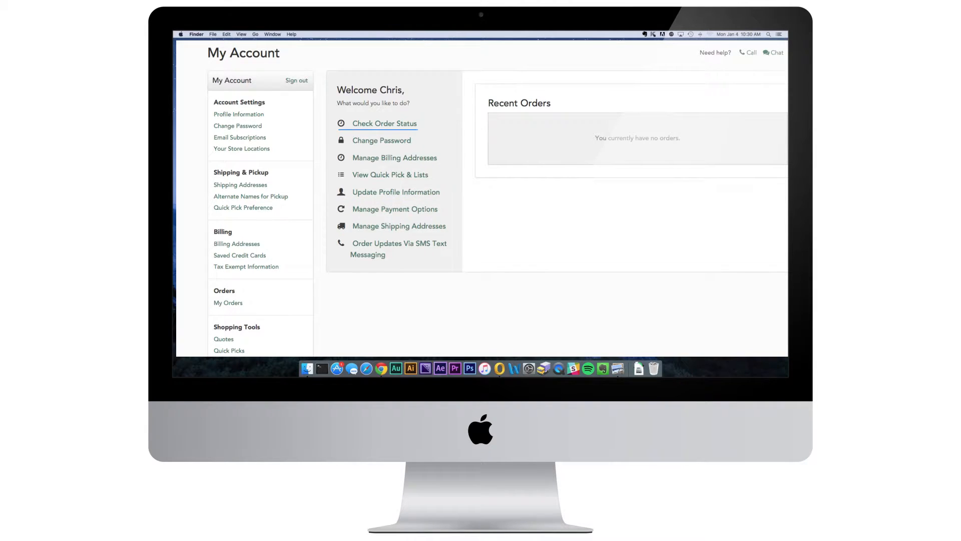
- Scroll the My Account dashboard to reveal Quotes, Quick Picks and Wish Lists
scroll("down", 3)
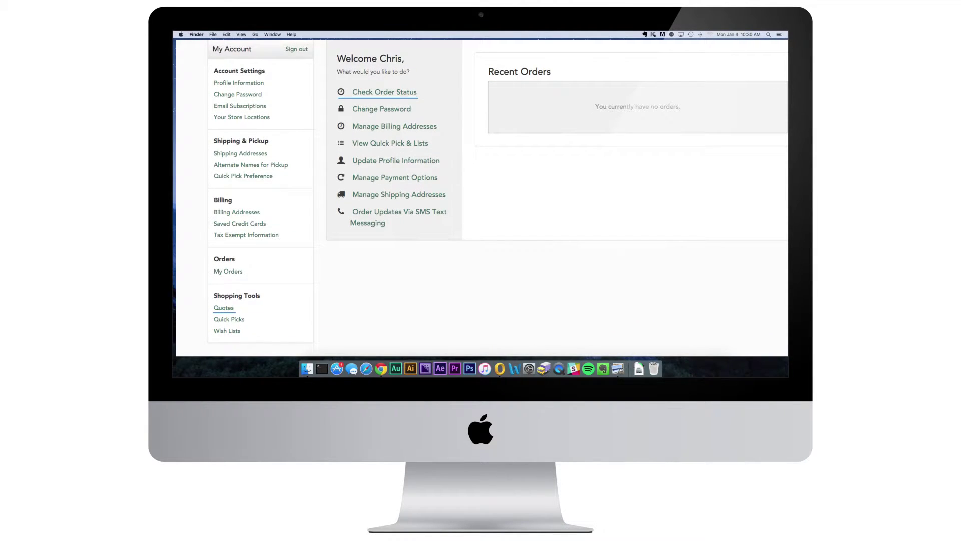